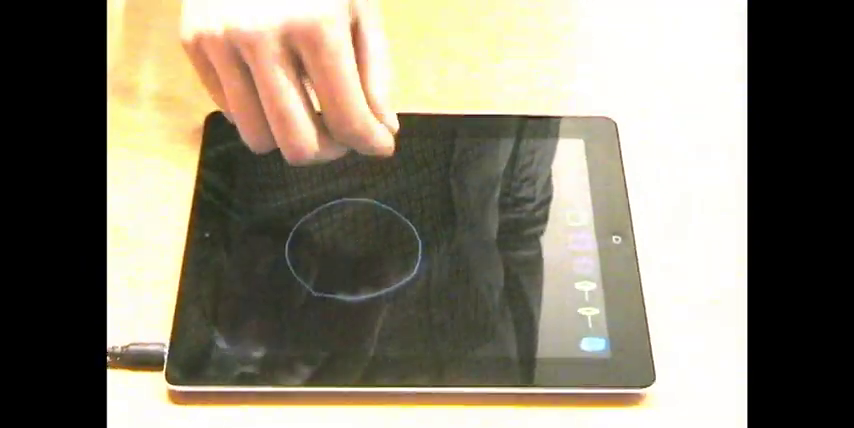
left_click(520, 270)
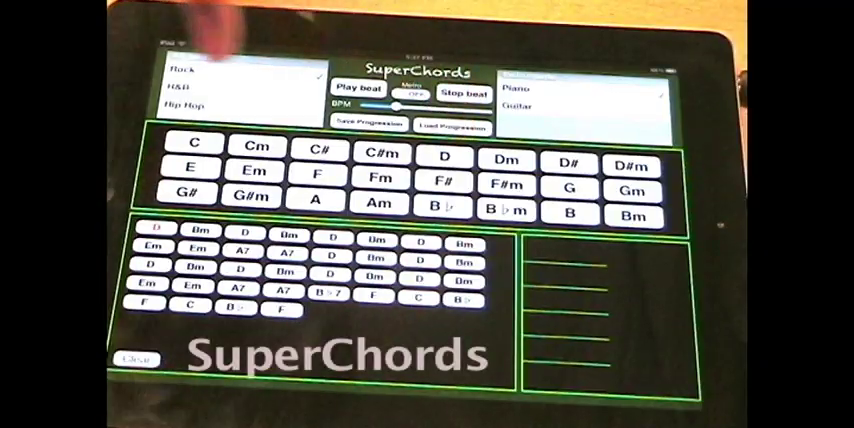
left_click(443, 157)
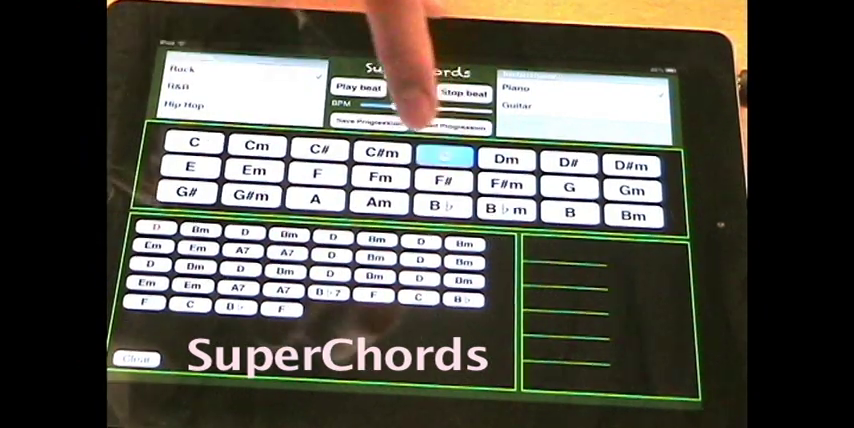
left_click(441, 157)
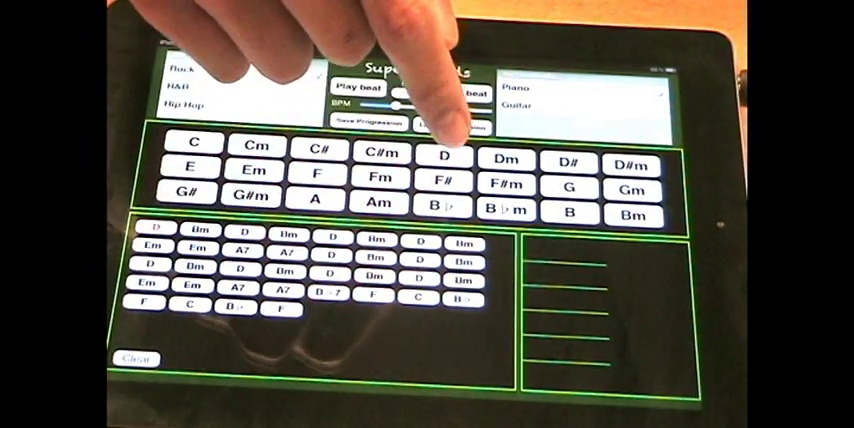